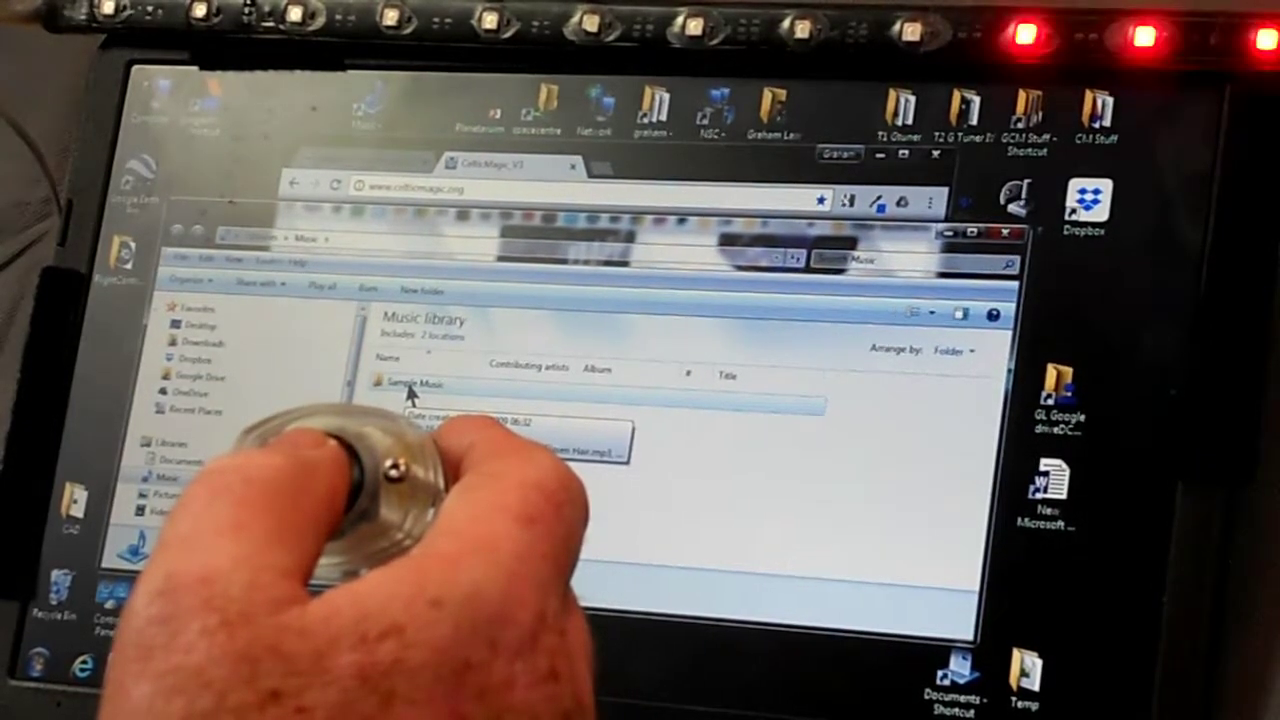
# - Open the Sample Music folder in the Music library to list its tracks
pyautogui.doubleClick(405, 386)
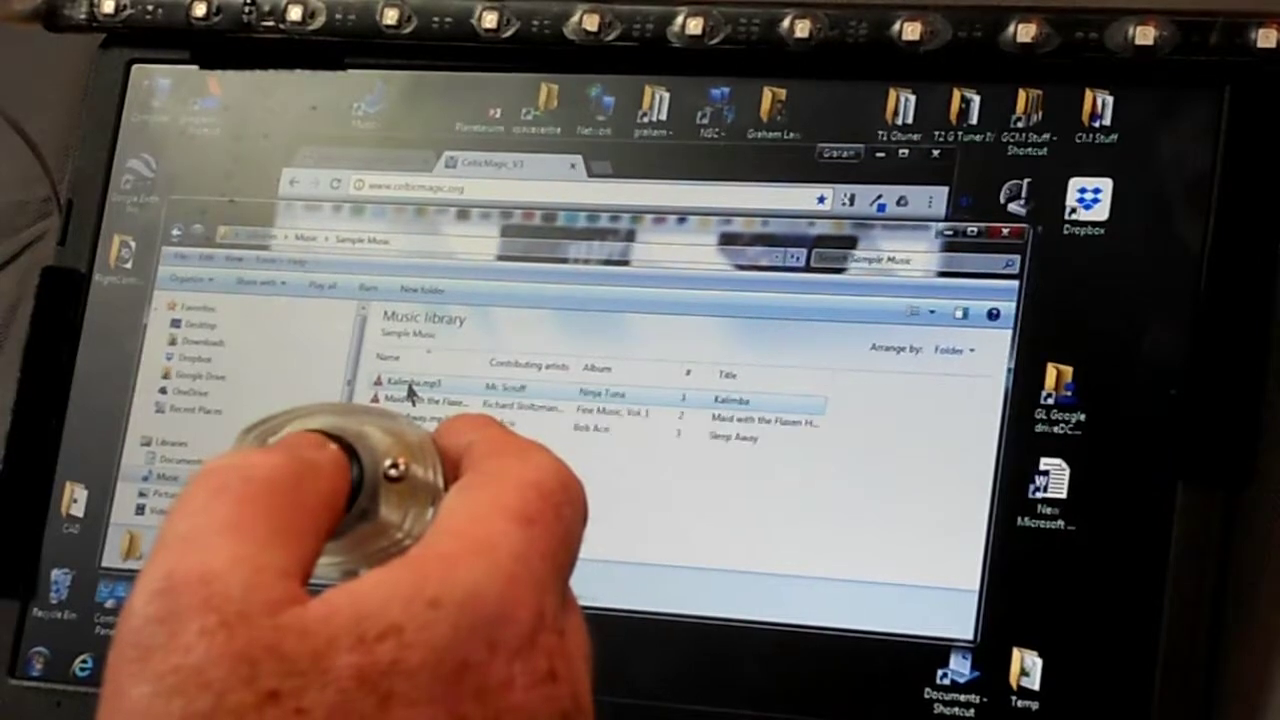